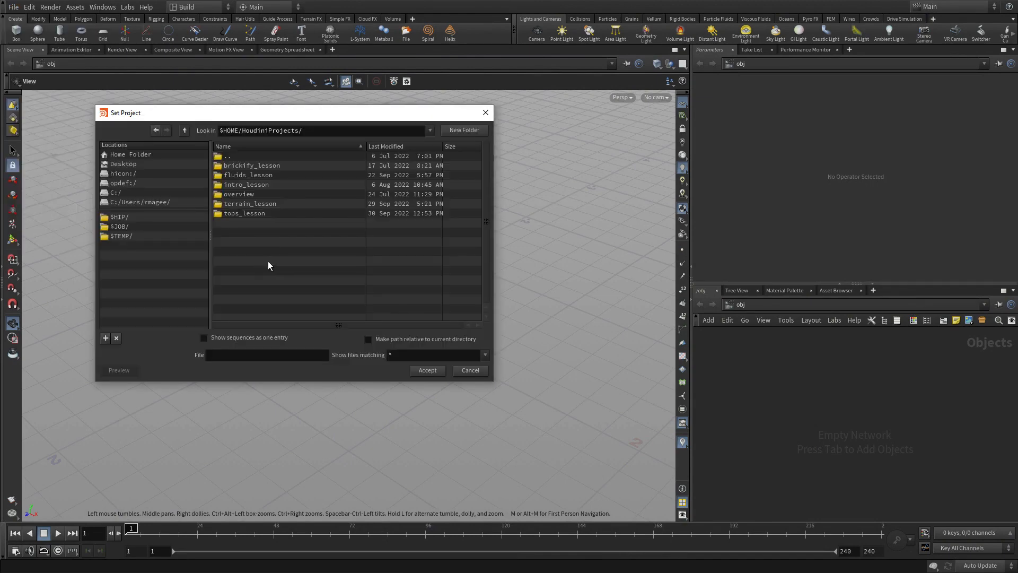
Step: Set the Houdini project to the tops_lesson folder
double_click(243, 213)
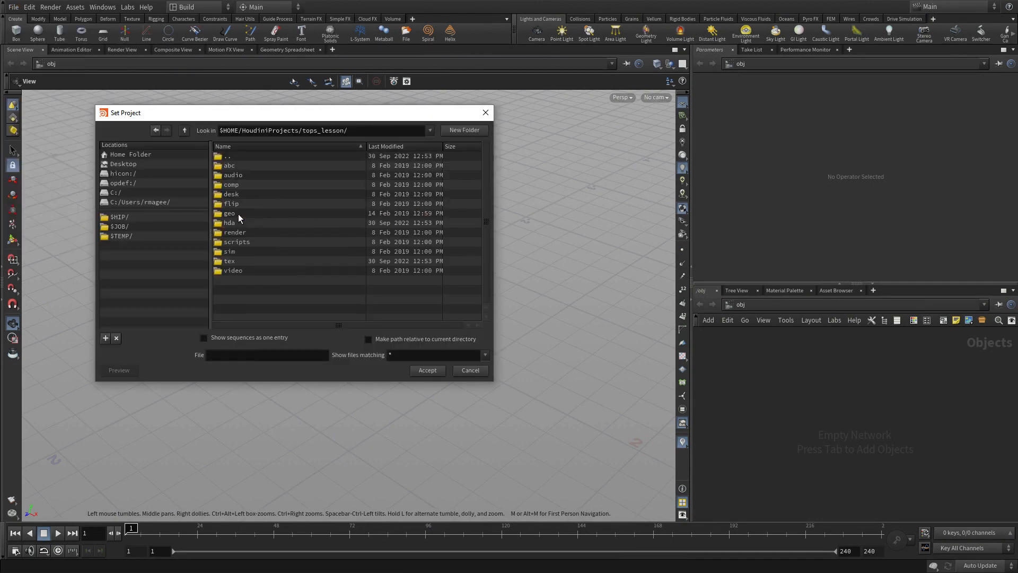
click(426, 370)
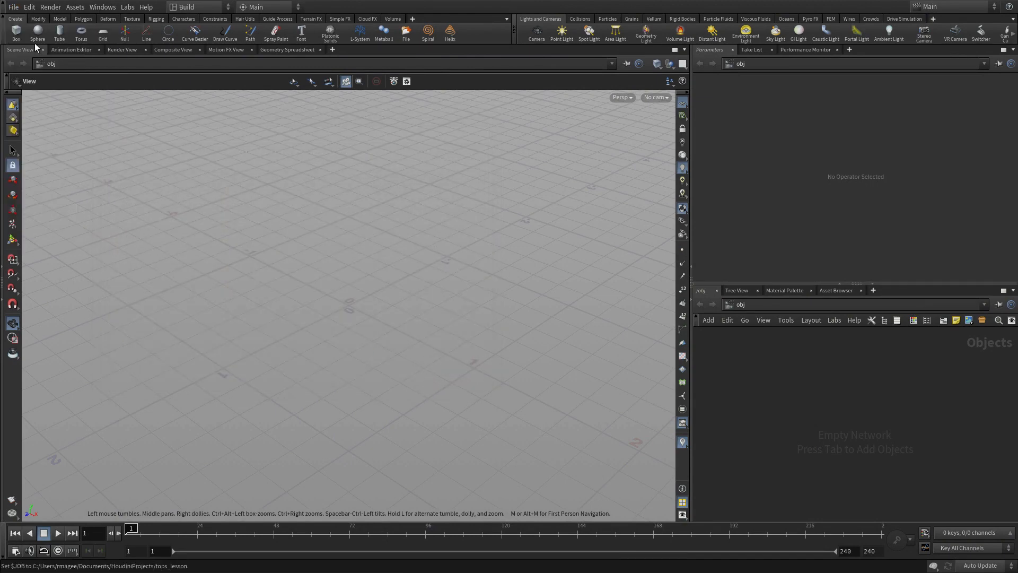
click(12, 7)
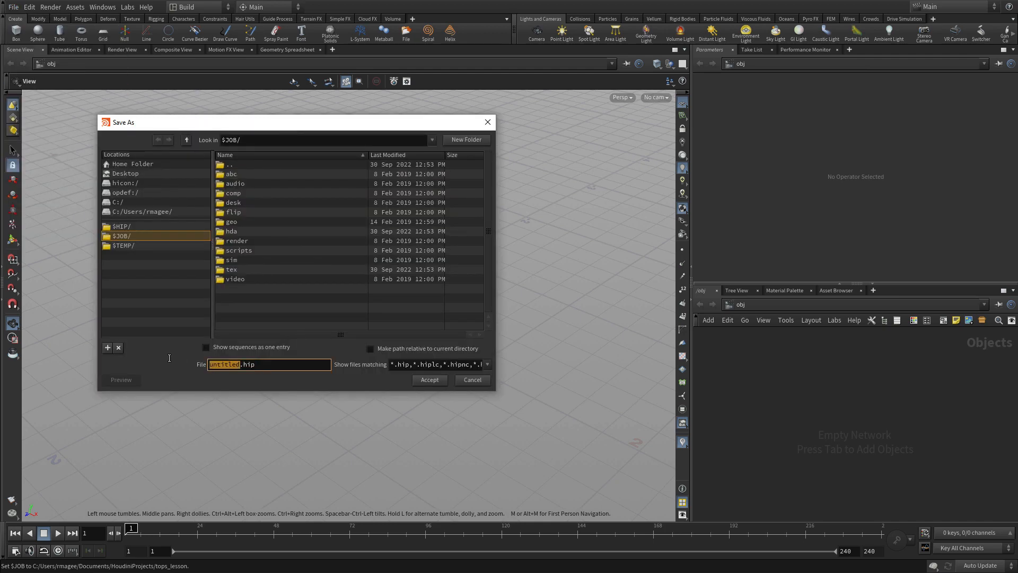
Step: Save the scene as city_01.hip and add a trace object
text(city_)
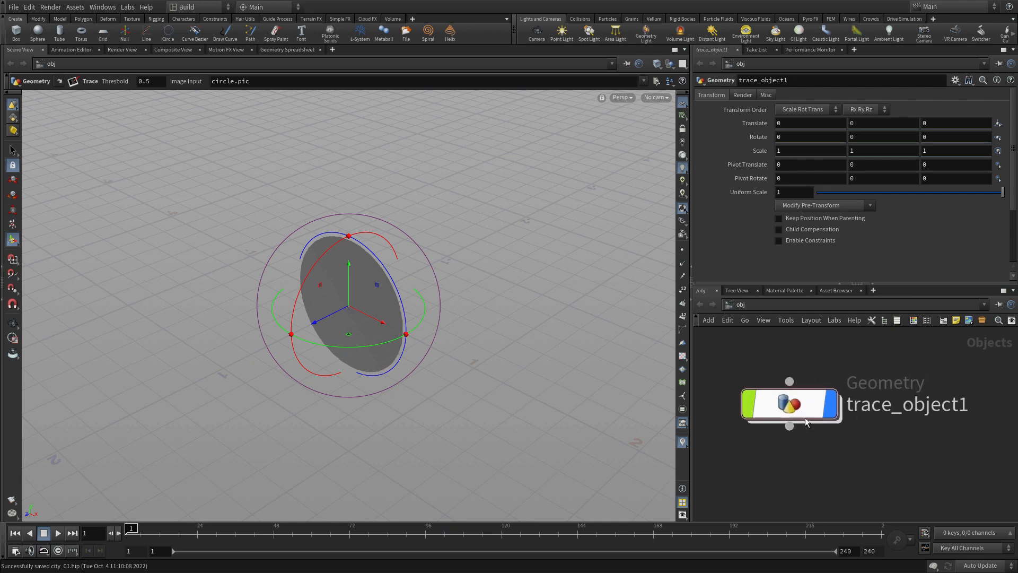
Step: Inside trace_object1, switch the trace image to tex/citygrid.jpg
double_click(789, 404)
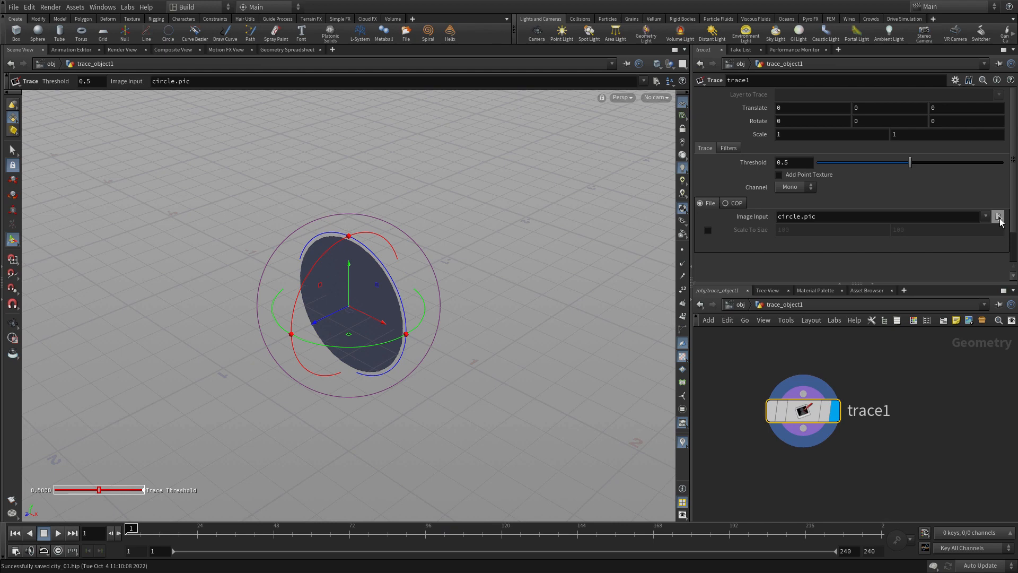
click(999, 216)
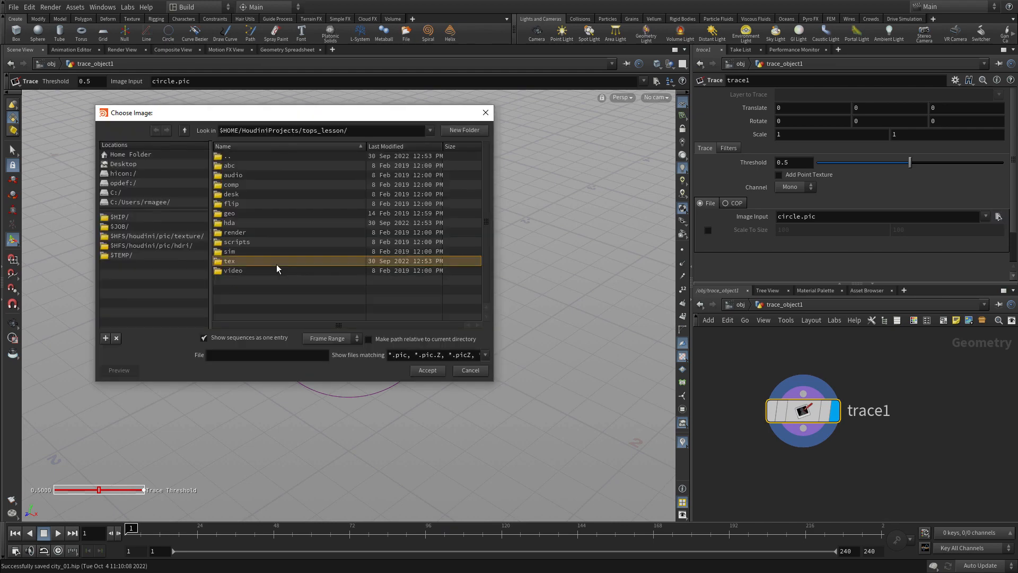
double_click(229, 261)
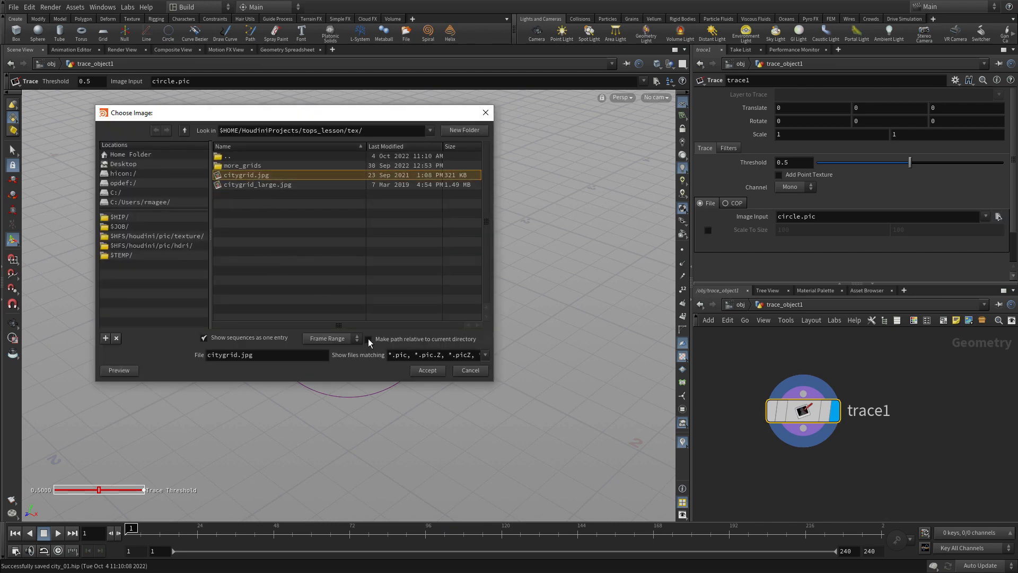
click(426, 371)
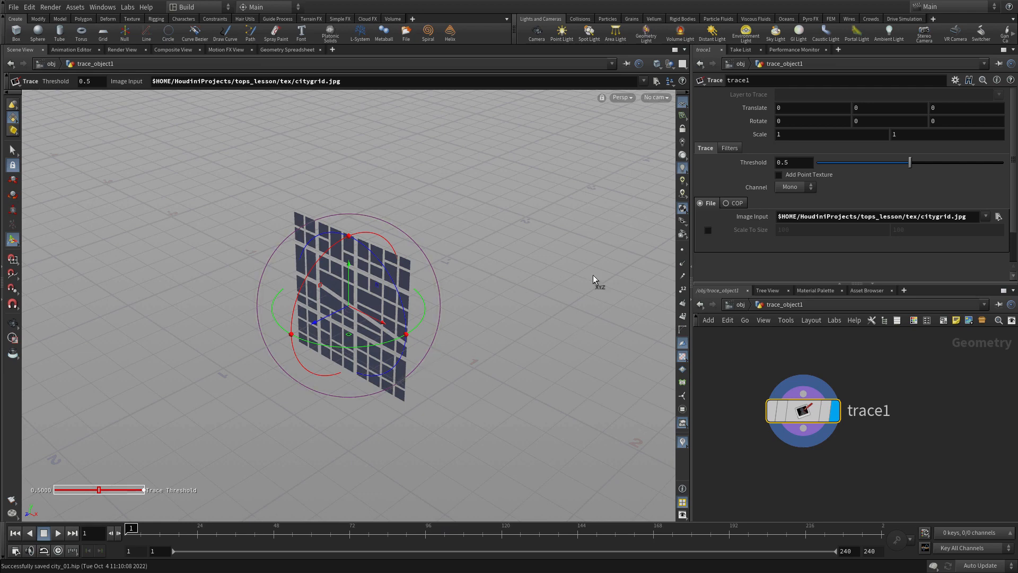
Step: Scale the traced grid to size 500, rotate X -90, and set scale 100
click(708, 229)
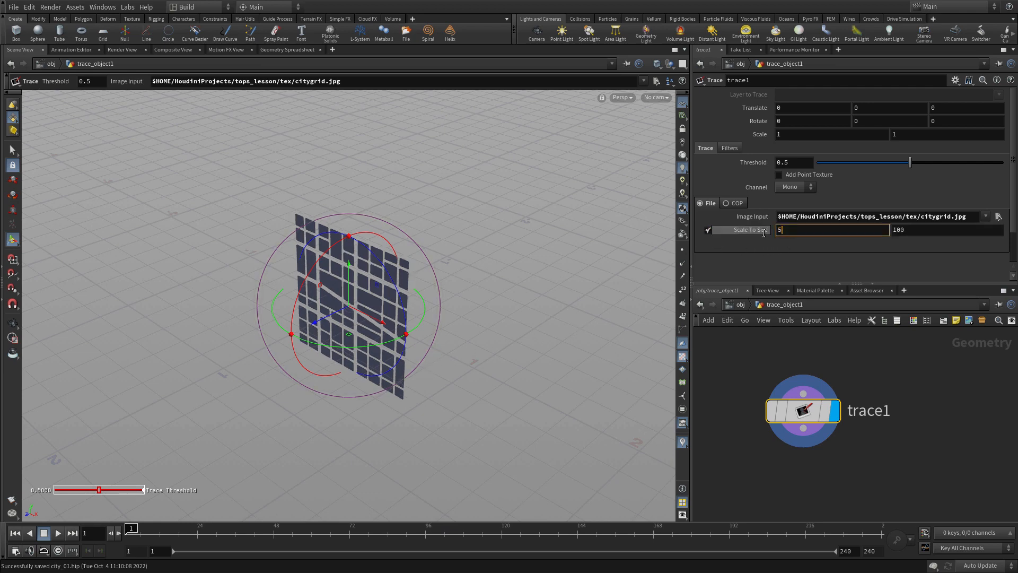
text(500)
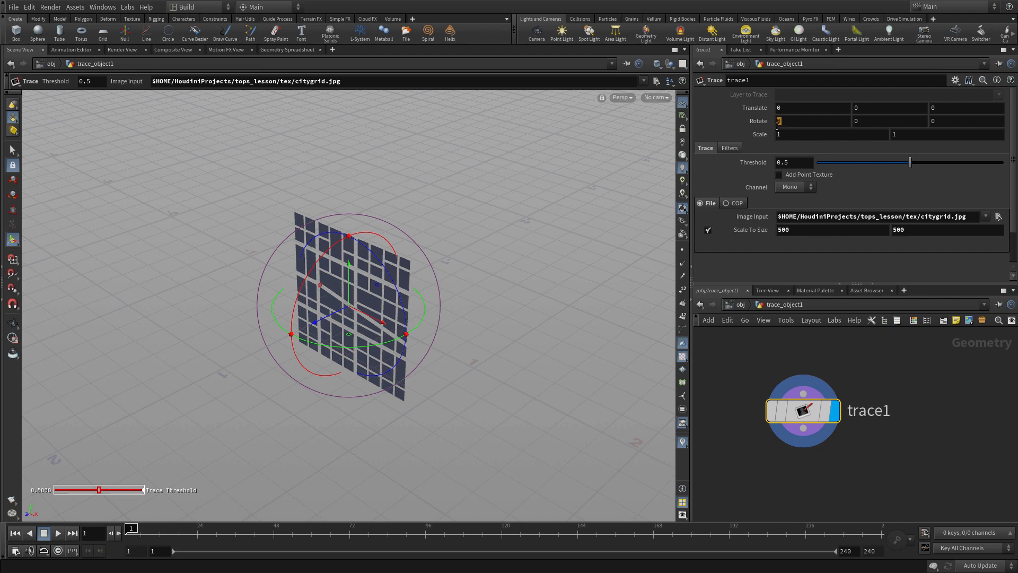
text(-90)
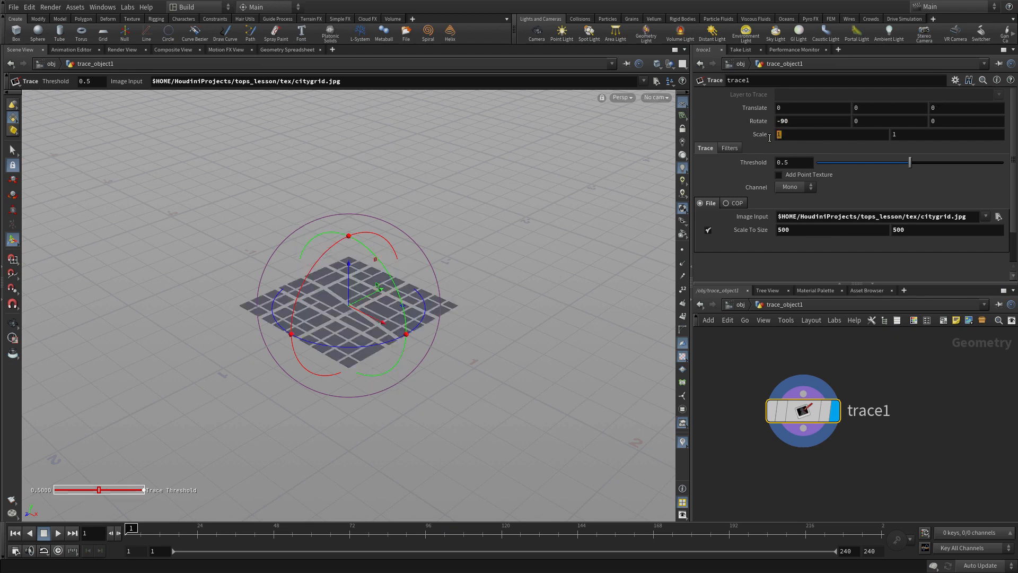
click(831, 134)
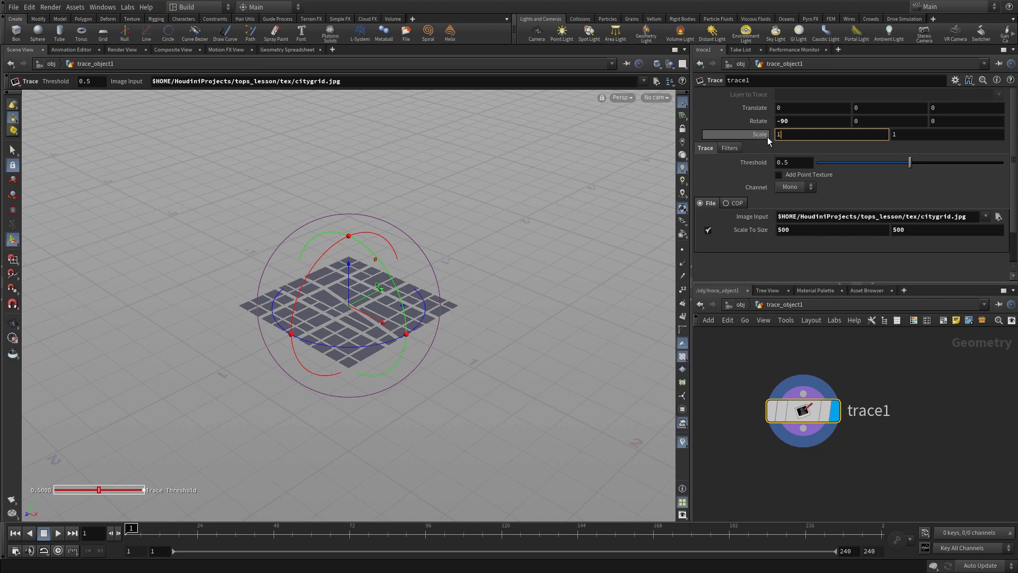
text(100)
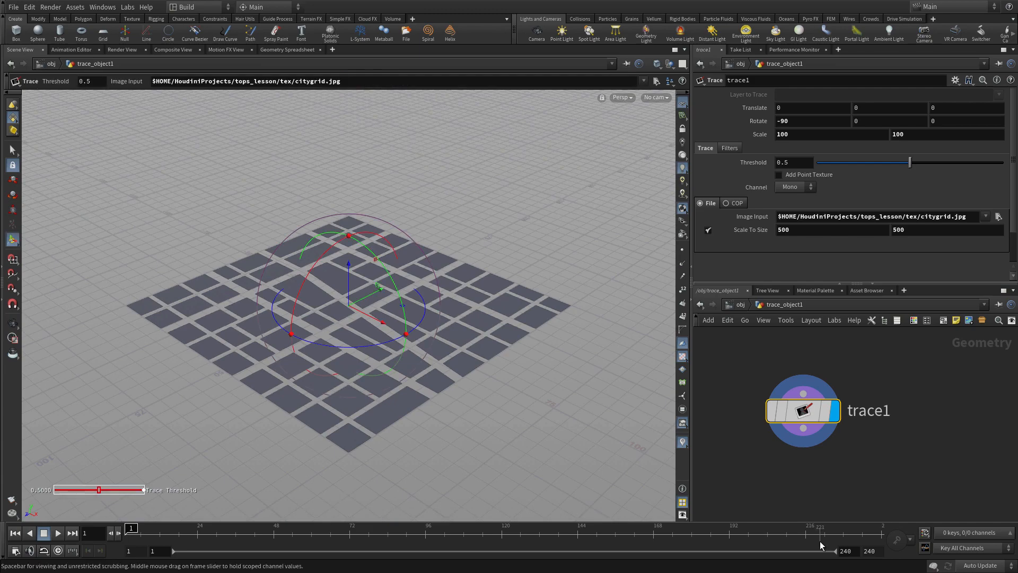
Step: Add a Reverse SOP below trace1
key(Tab)
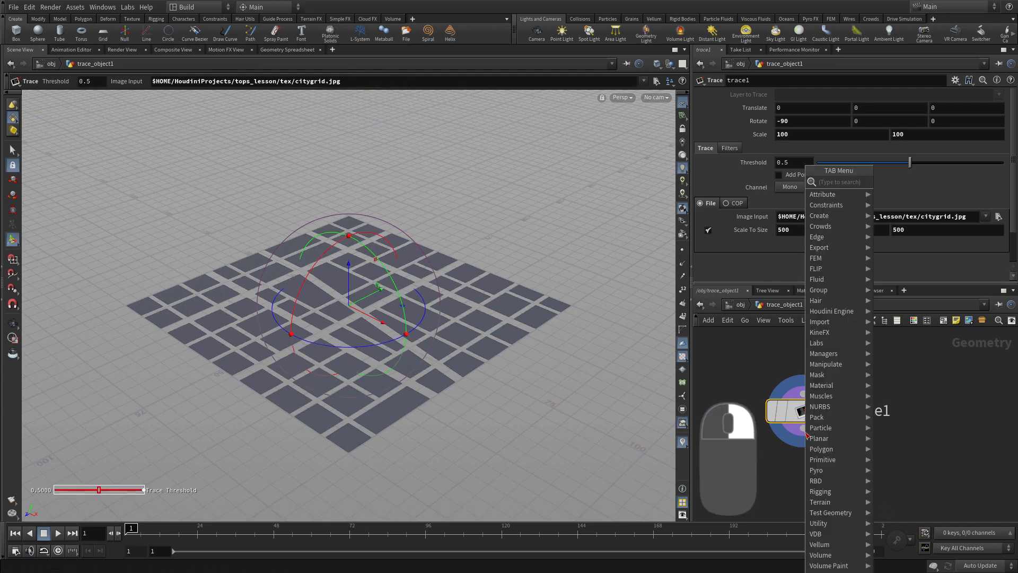
text(reverse)
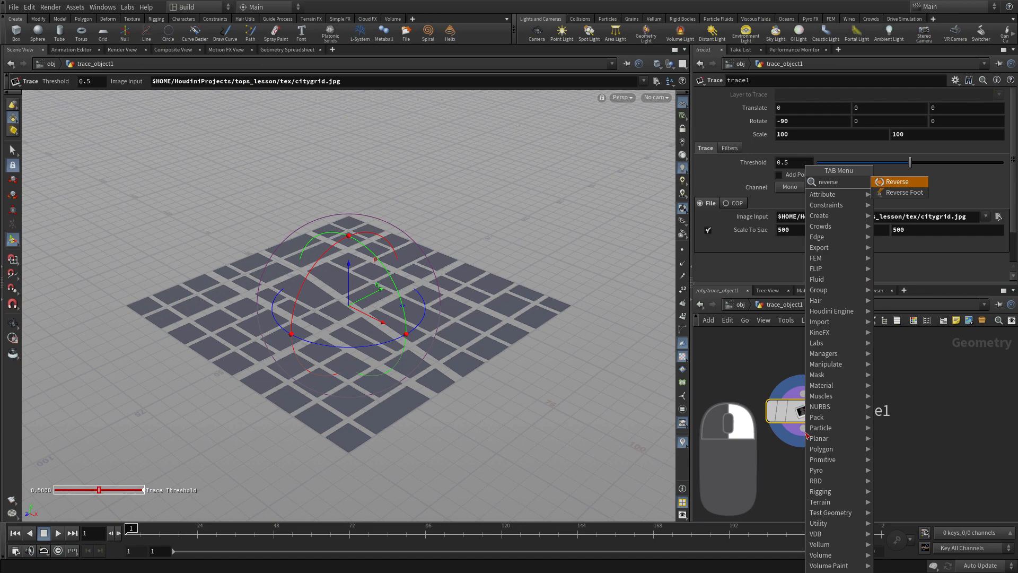
click(897, 182)
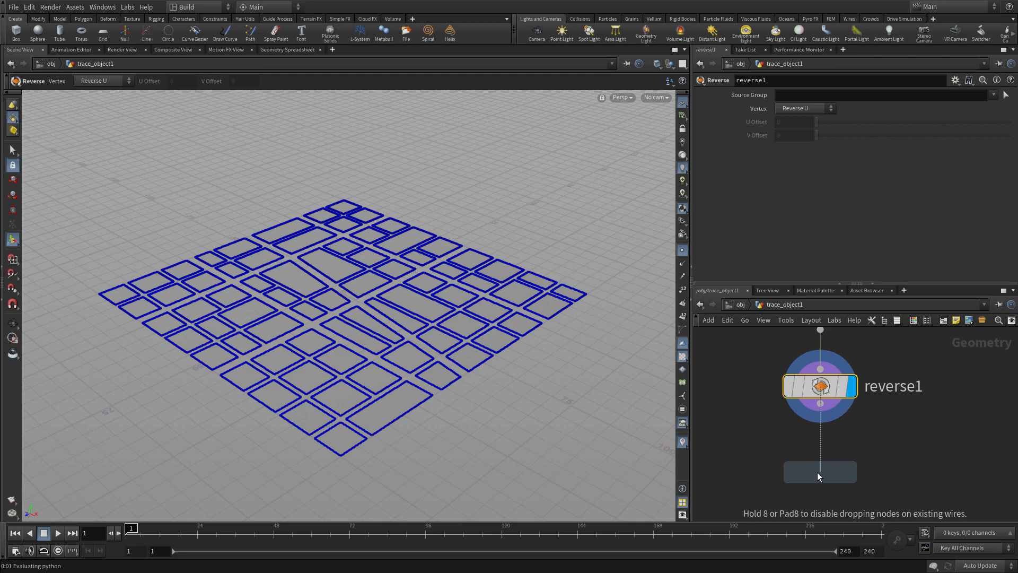
Step: Add a Resample node below reverse1 with segment length 1
click(820, 471)
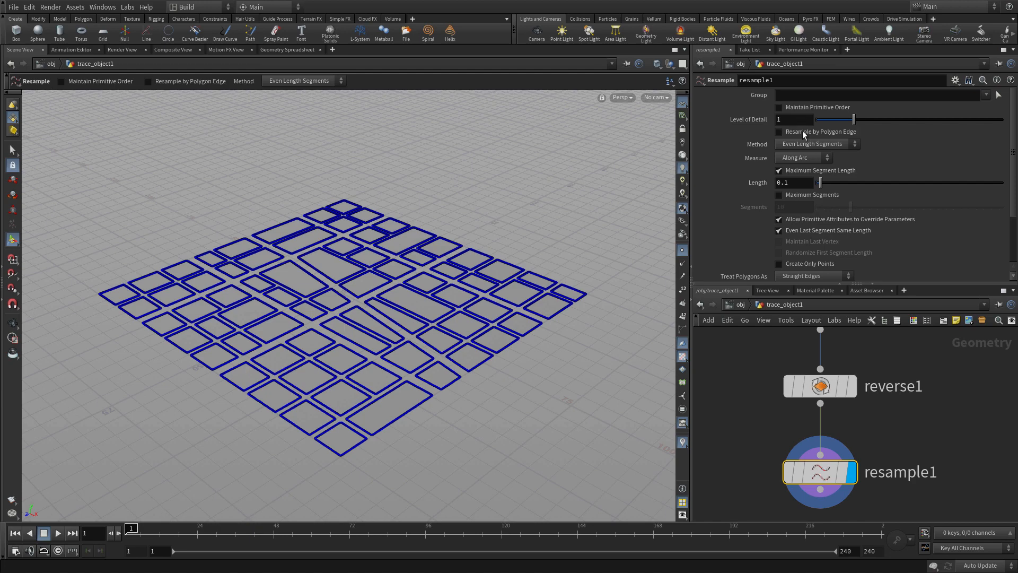
click(792, 182)
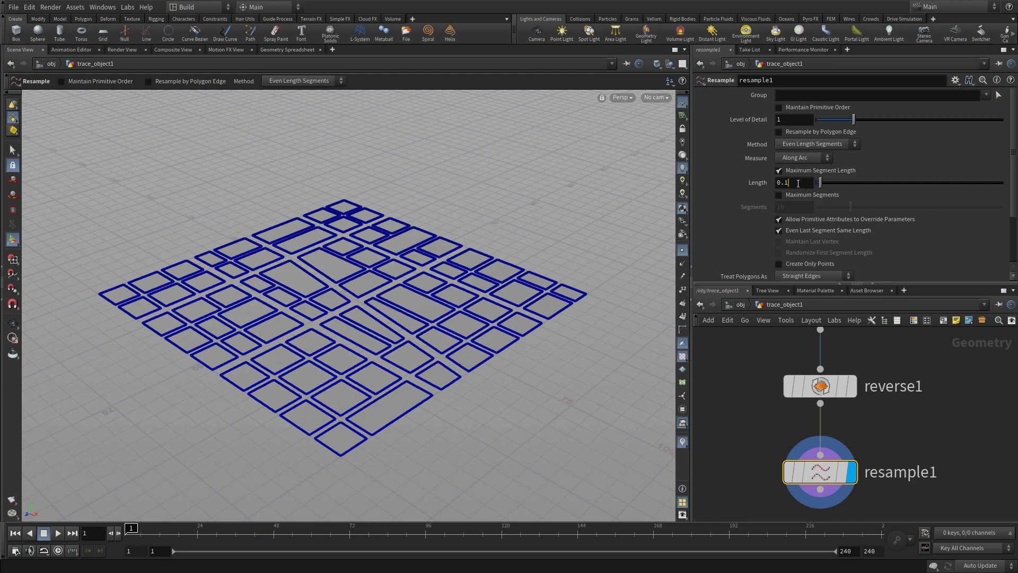
text(1)
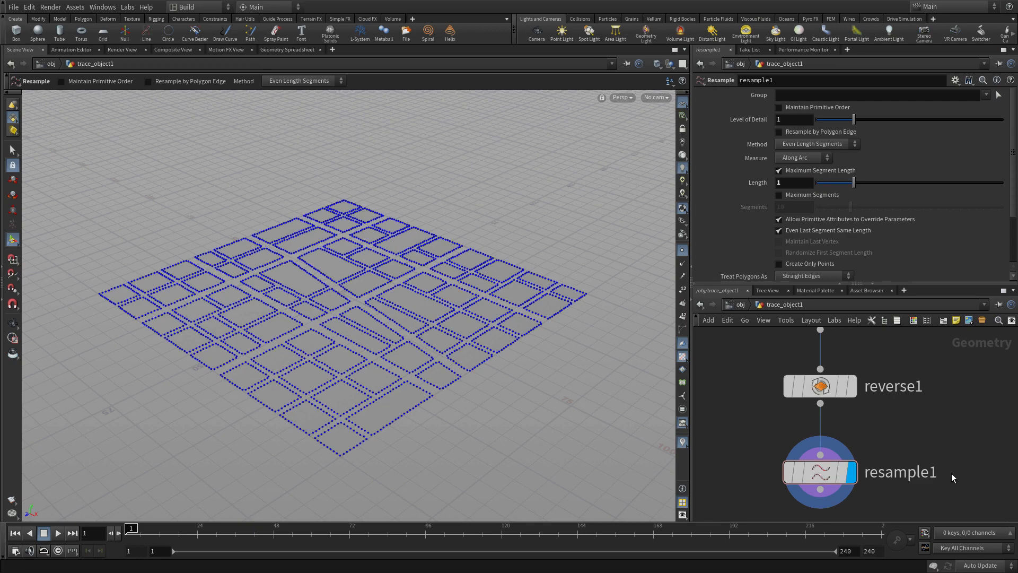
key(tab)
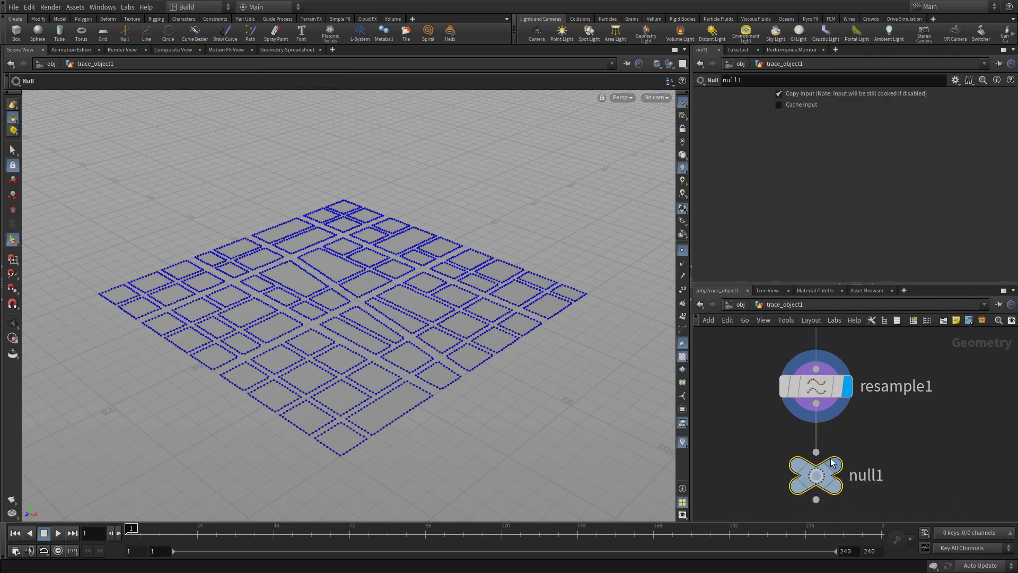
Step: Rename the null node after resample1 to CITYBLOCKS
double_click(866, 475)
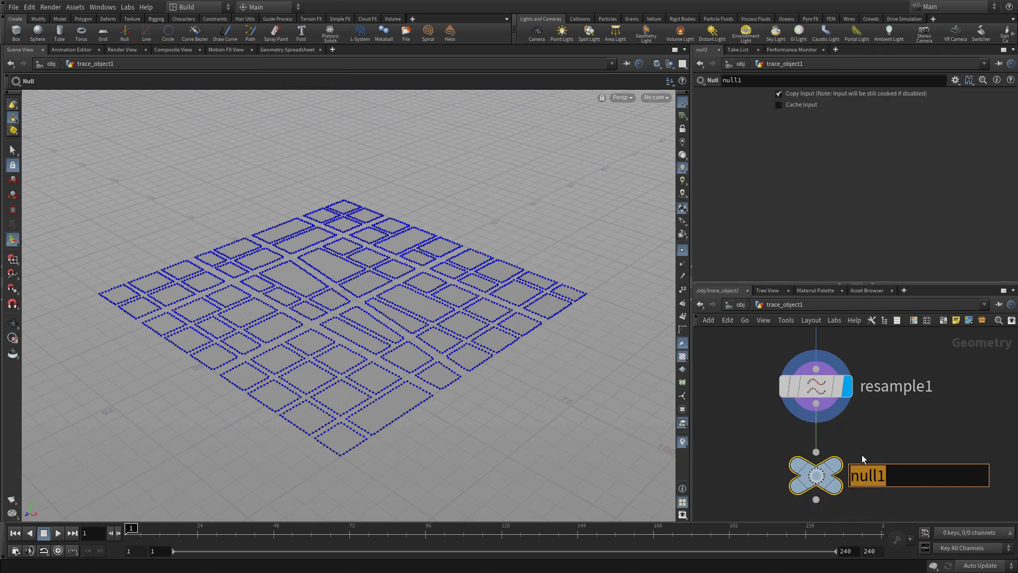
text(CITYBLOC)
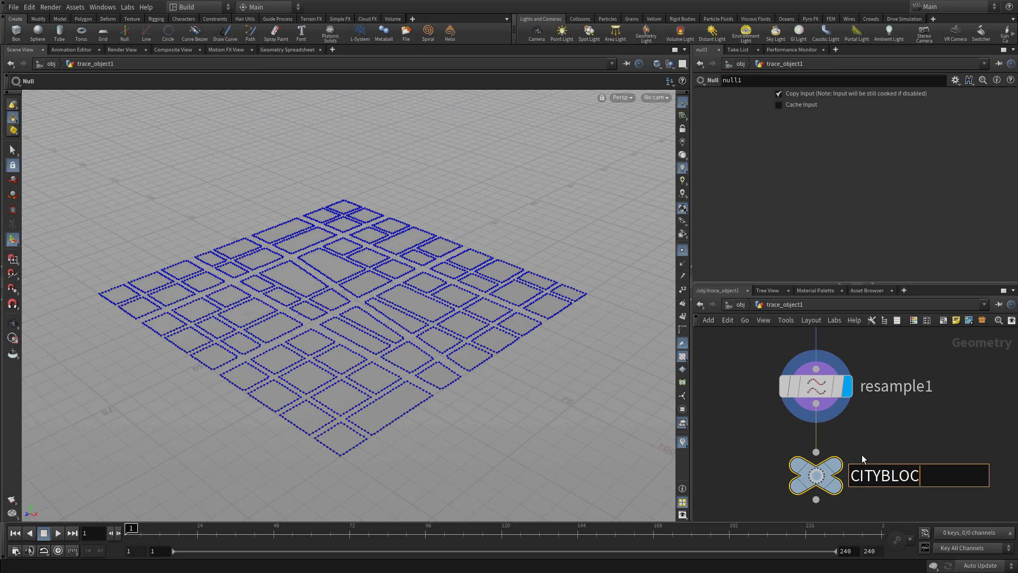